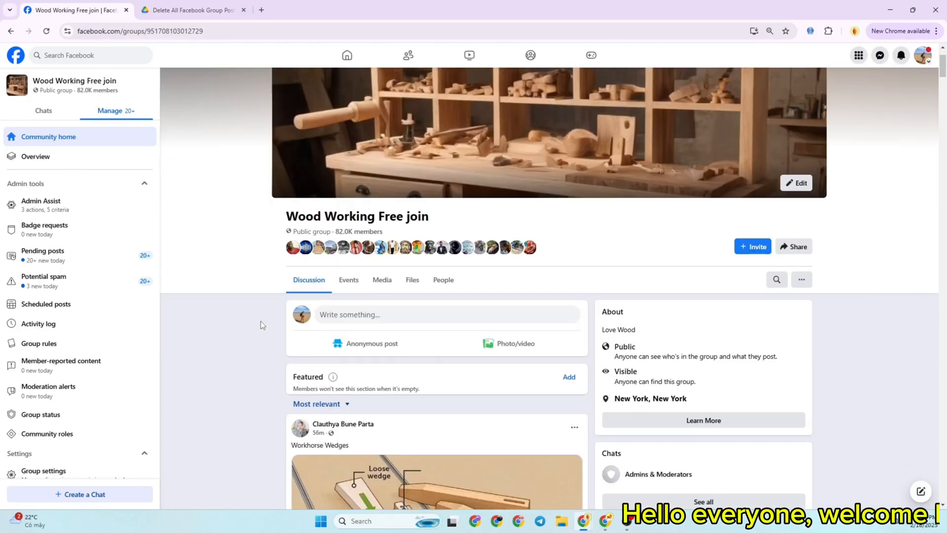
# Step: Review the Facebook group's history and scroll through its existing discussion posts
pyautogui.scroll(-3)
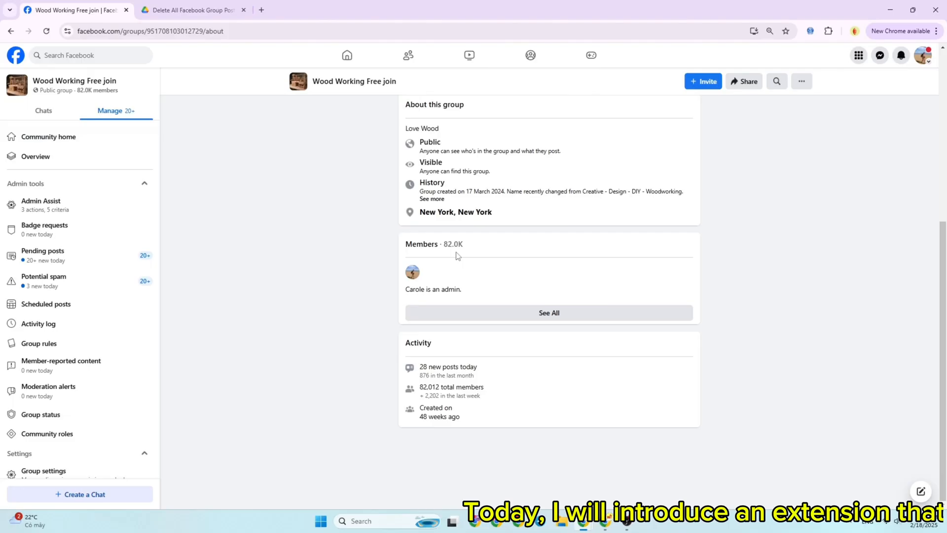
pyautogui.click(432, 198)
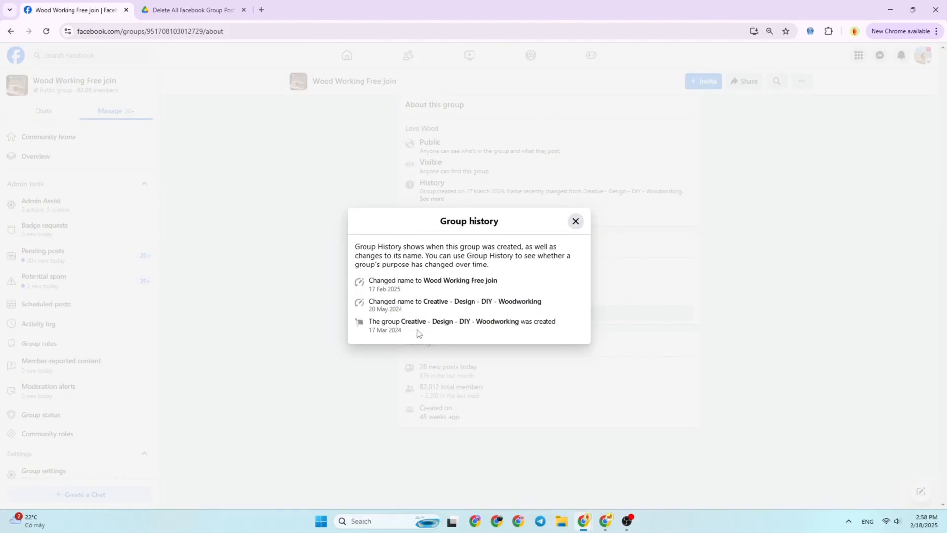
pyautogui.click(575, 221)
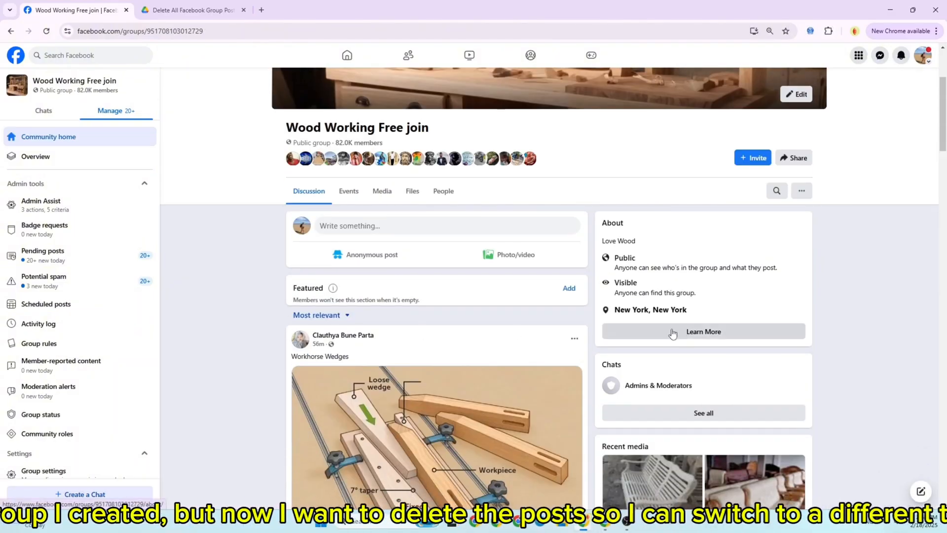
pyautogui.scroll(-3)
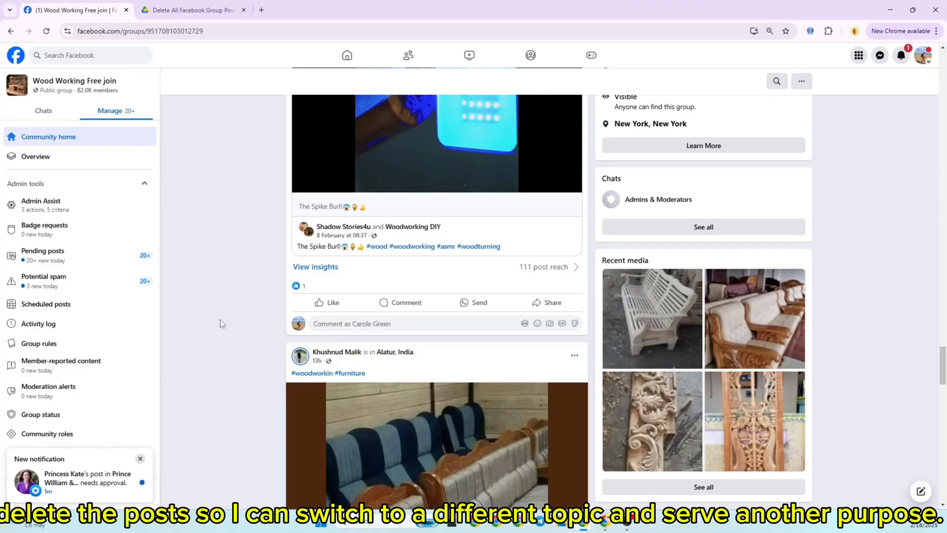
pyautogui.scroll(-3)
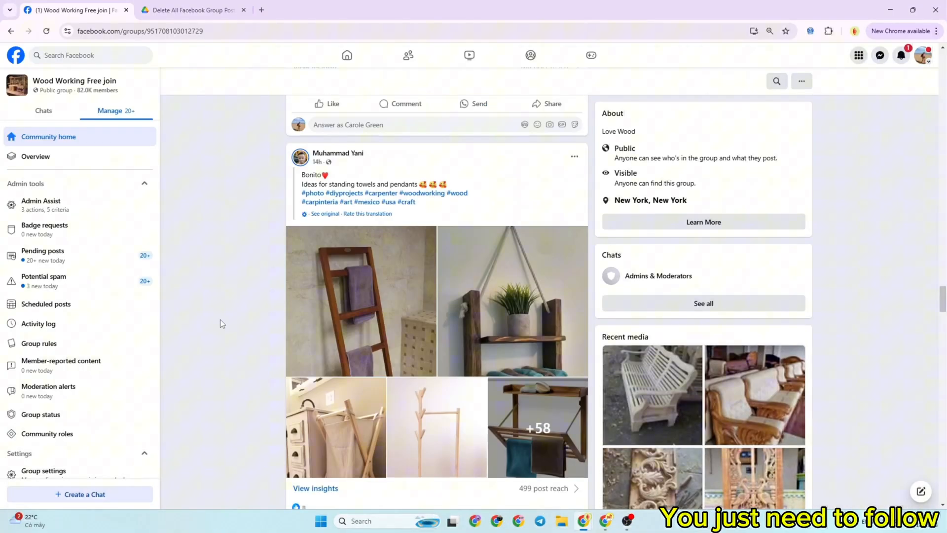
pyautogui.scroll(-3)
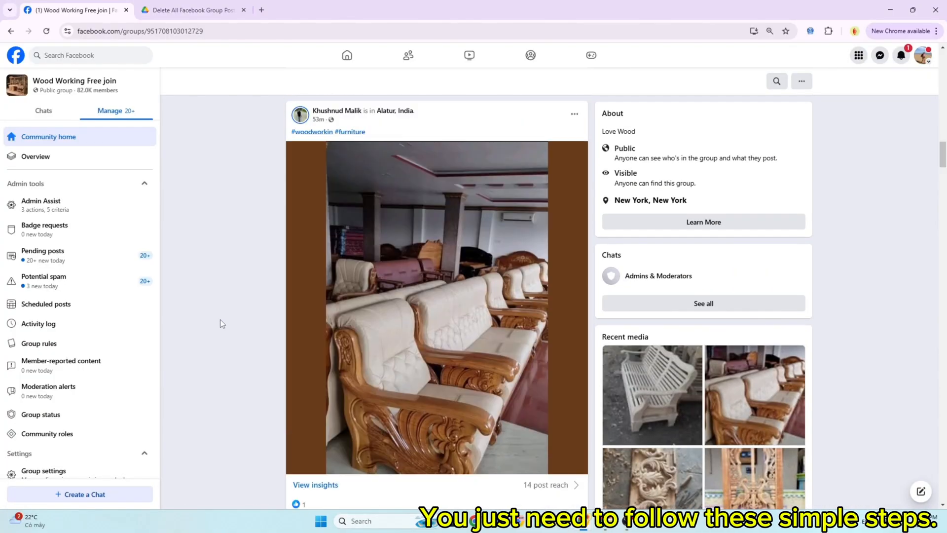
pyautogui.scroll(3)
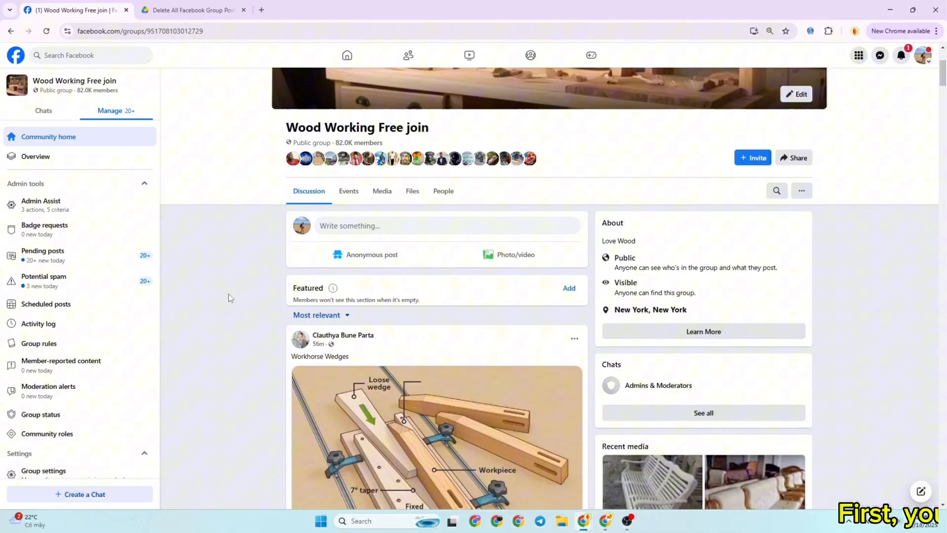
pyautogui.scroll(3)
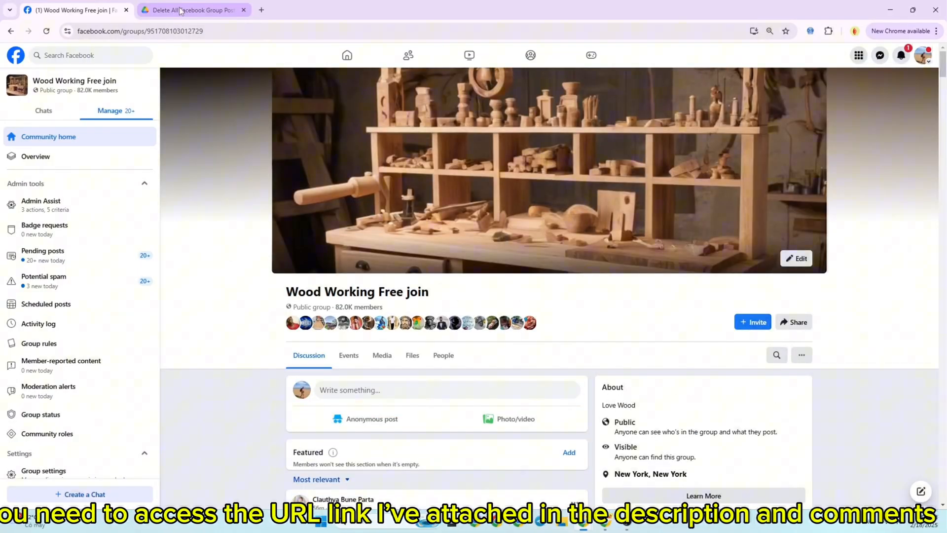
# Step: Download Delete All Facebook Group Posts.zip from Google Drive and confirm it finished
pyautogui.click(193, 10)
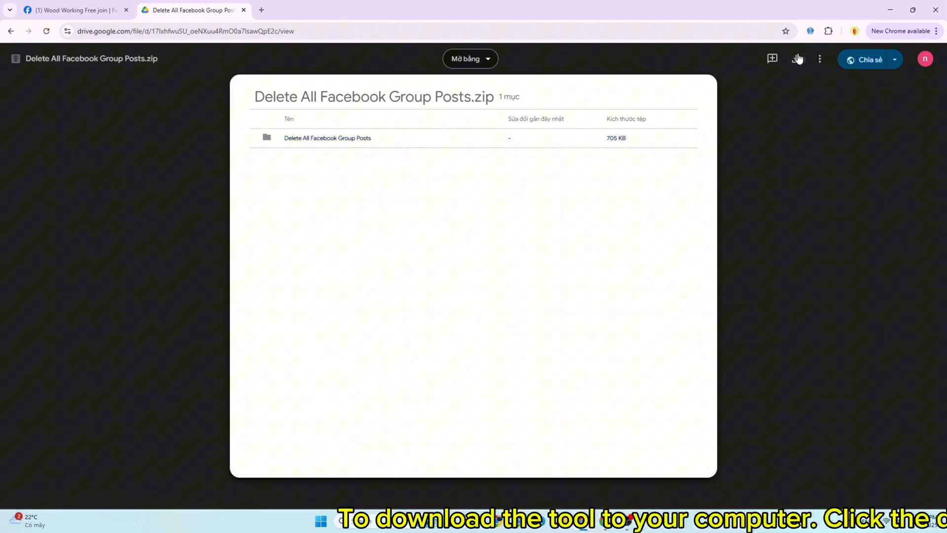
pyautogui.click(798, 58)
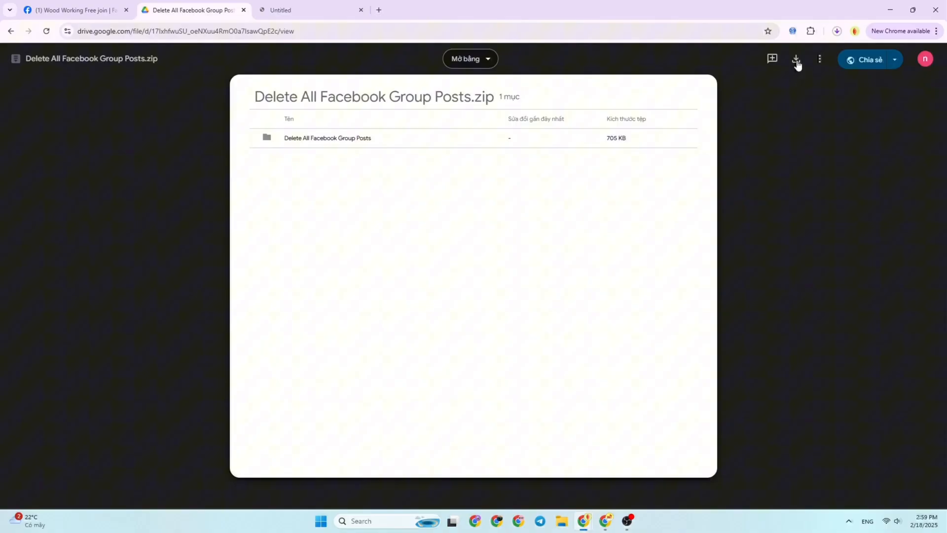
pyautogui.click(837, 32)
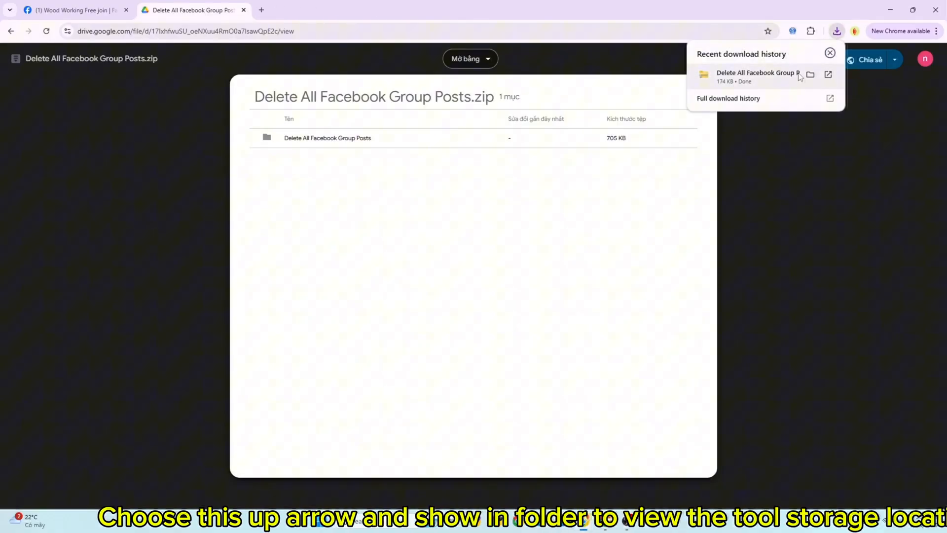
# Step: Extract the zip into a Delete All Facebook Group Posts folder in Downloads and minimize Explorer
pyautogui.click(811, 74)
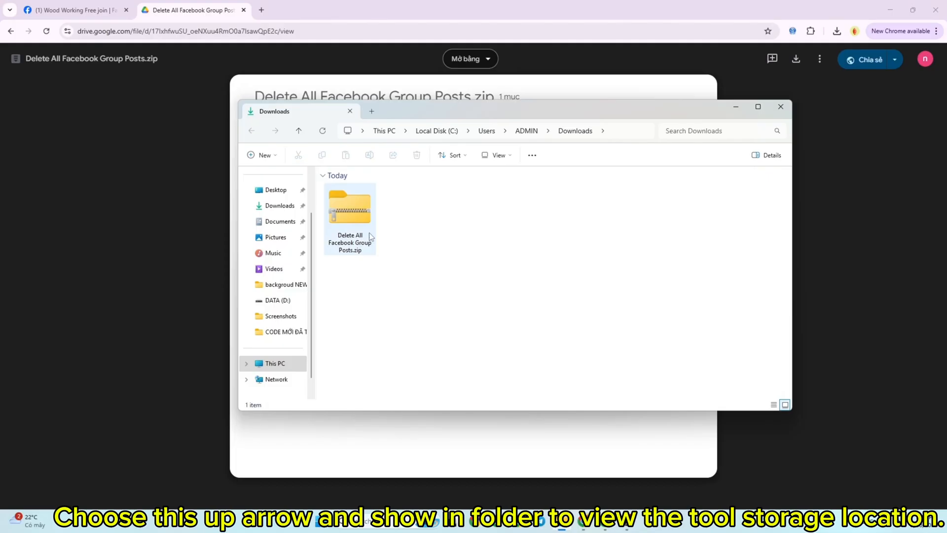
pyautogui.rightClick(350, 209)
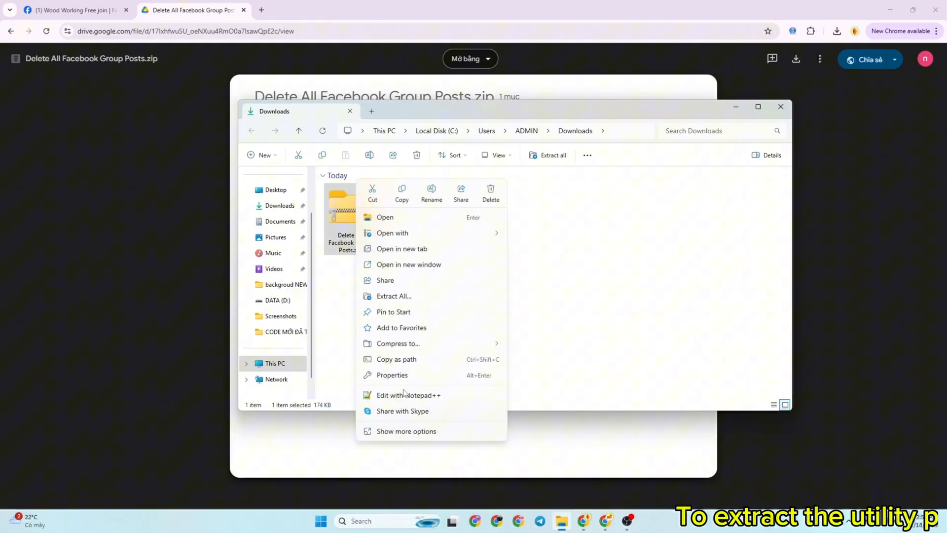
pyautogui.click(406, 431)
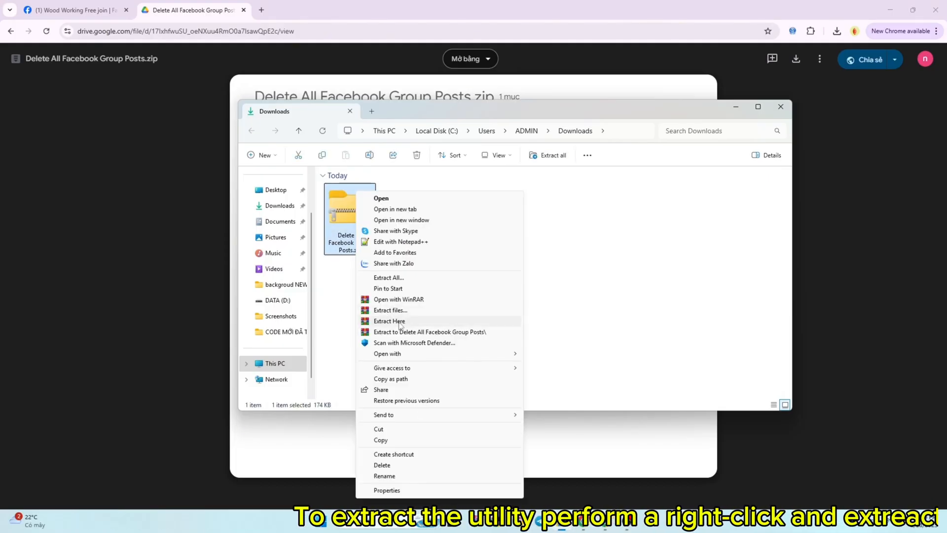
pyautogui.click(389, 321)
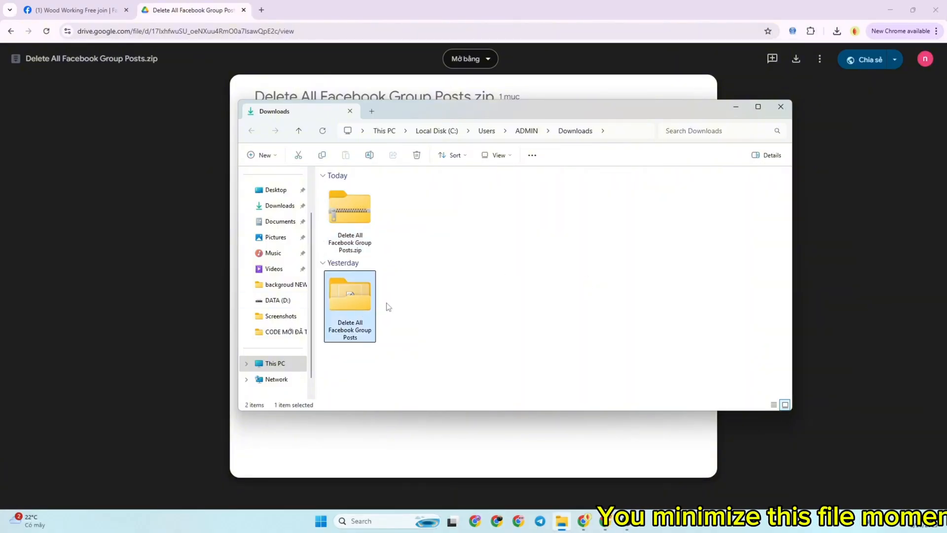
pyautogui.click(735, 107)
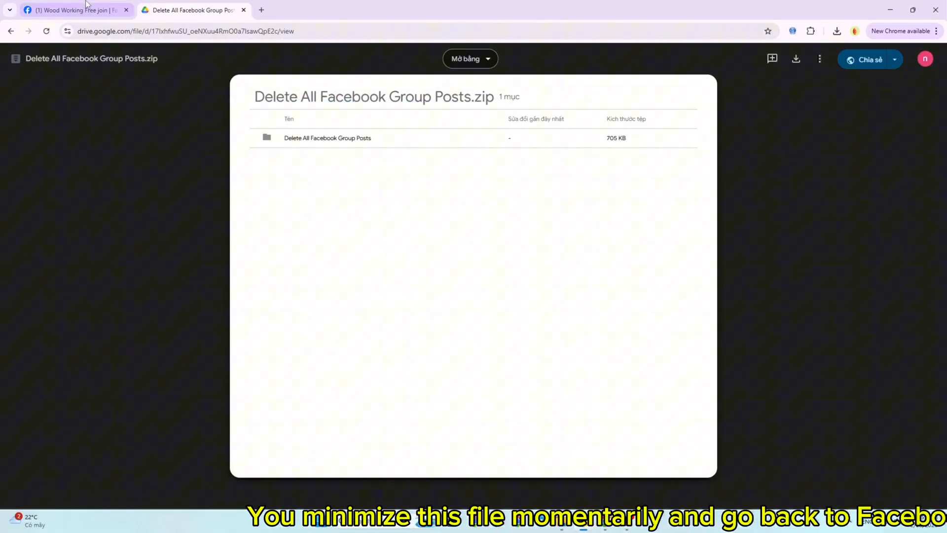
# Step: From the Facebook tab, reach Chrome's Manage Extensions page via the main menu
pyautogui.click(72, 10)
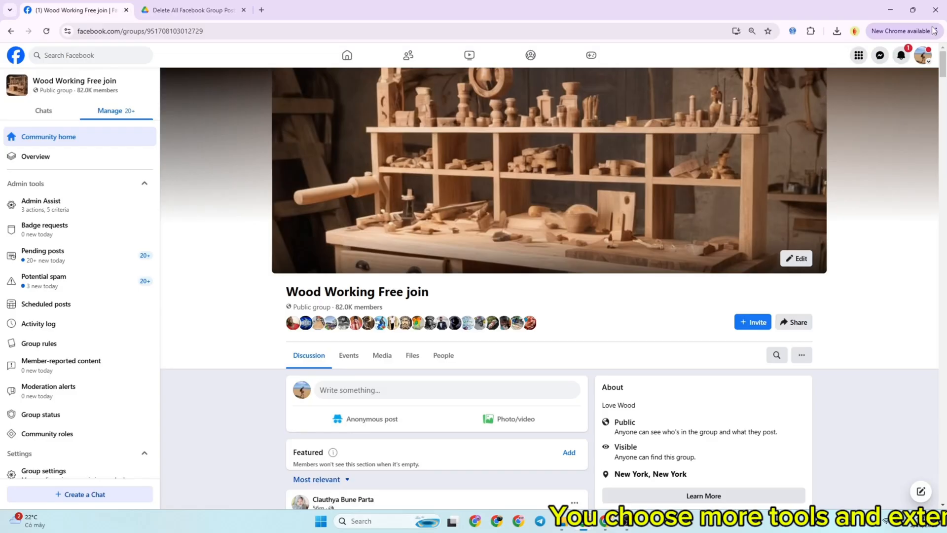
pyautogui.click(936, 31)
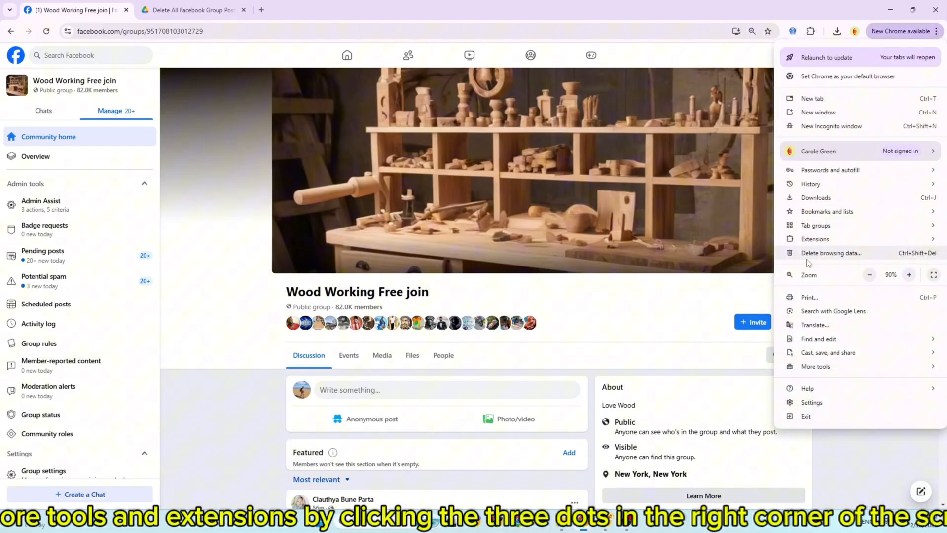
pyautogui.click(815, 239)
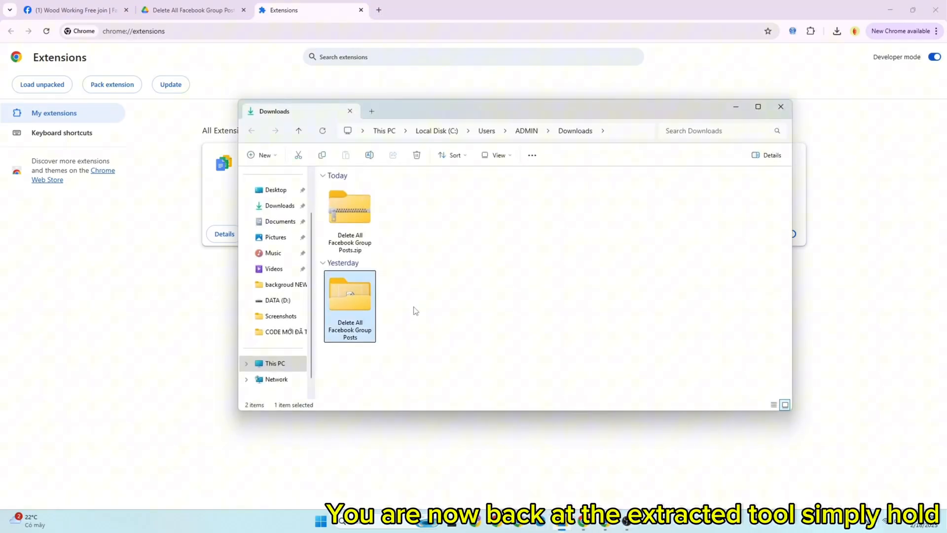
# Step: Launch the Delete All Facebook Group Posts extension from the toolbar's extensions list
pyautogui.click(779, 106)
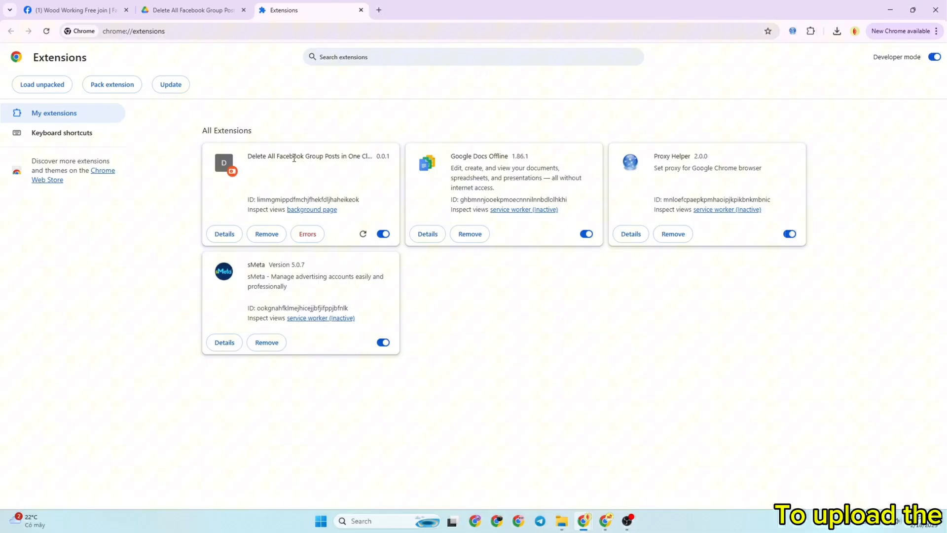
pyautogui.moveTo(42, 83)
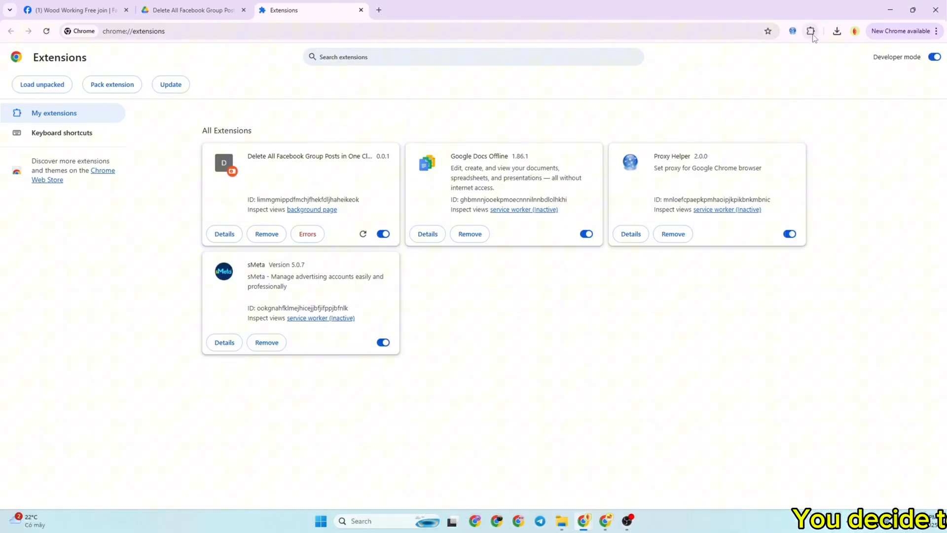
pyautogui.click(811, 31)
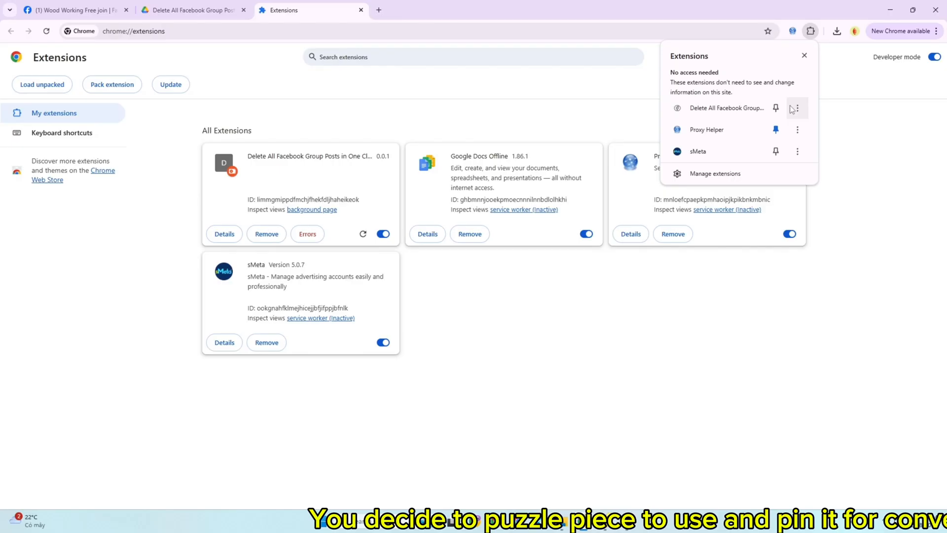
pyautogui.click(776, 107)
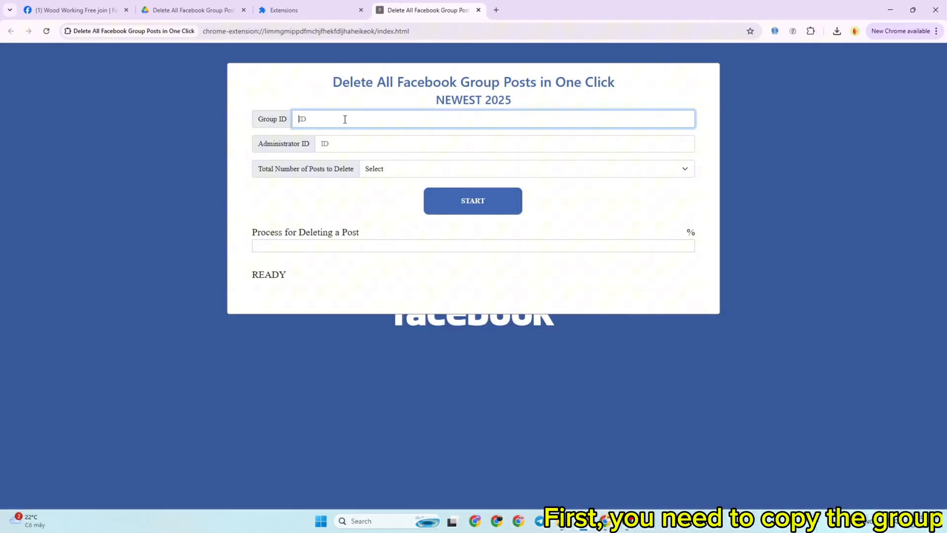
# Step: Paste the group ID into the form and get the administrator's profile ID from Facebook
pyautogui.click(72, 10)
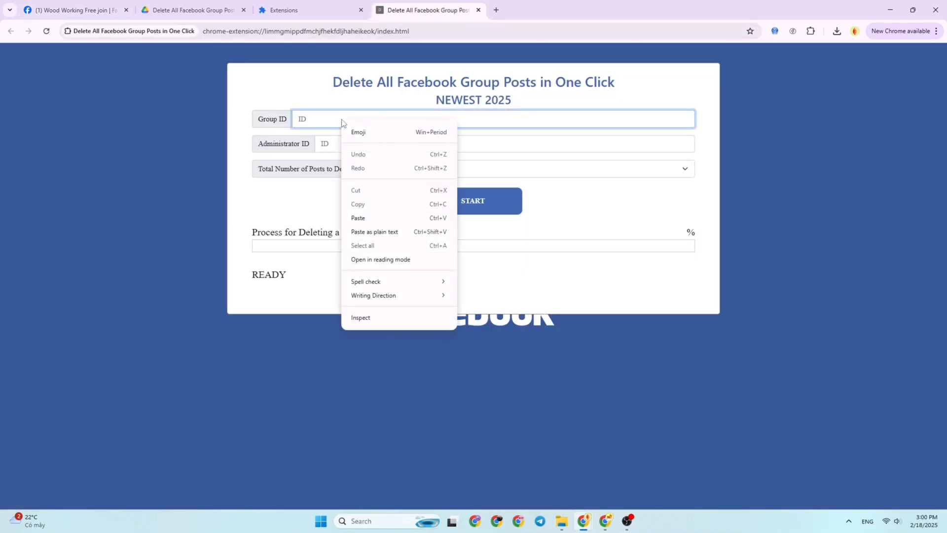
pyautogui.click(358, 217)
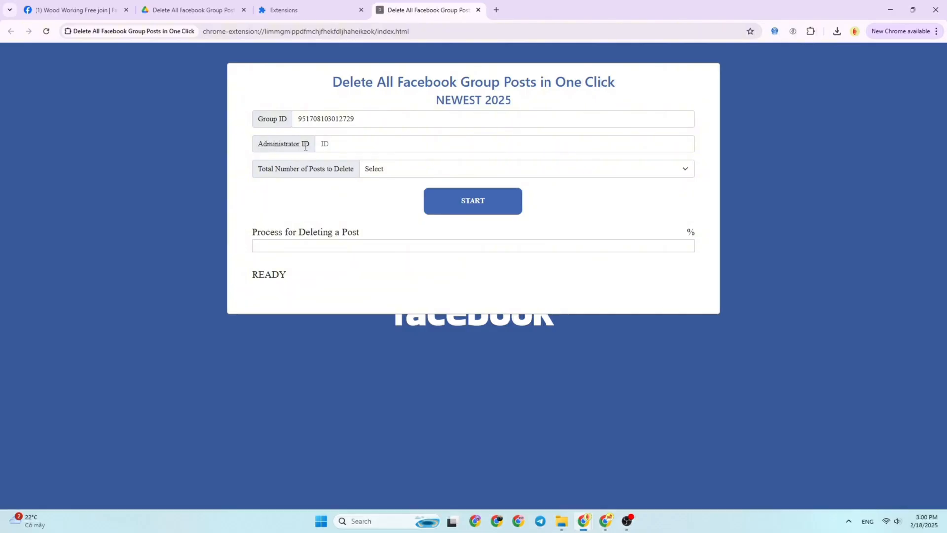
pyautogui.click(72, 10)
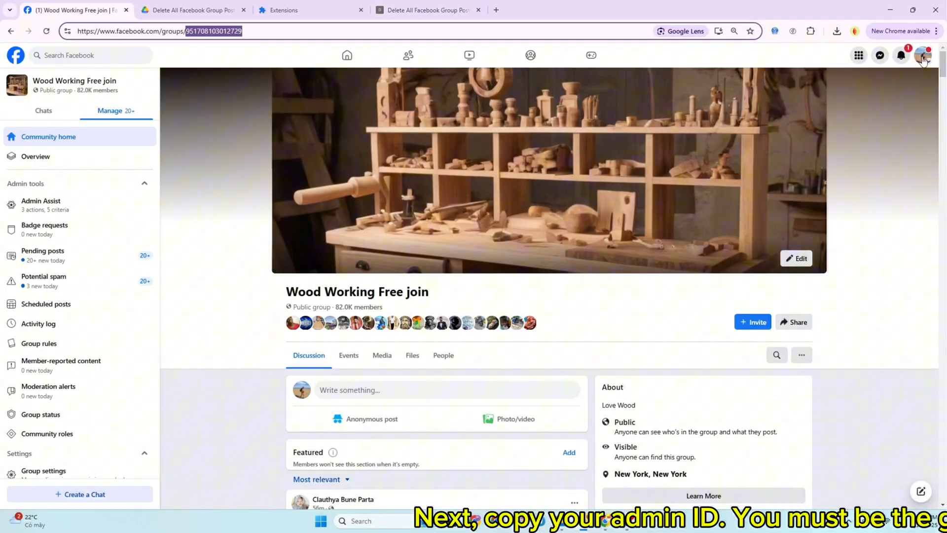
pyautogui.click(922, 55)
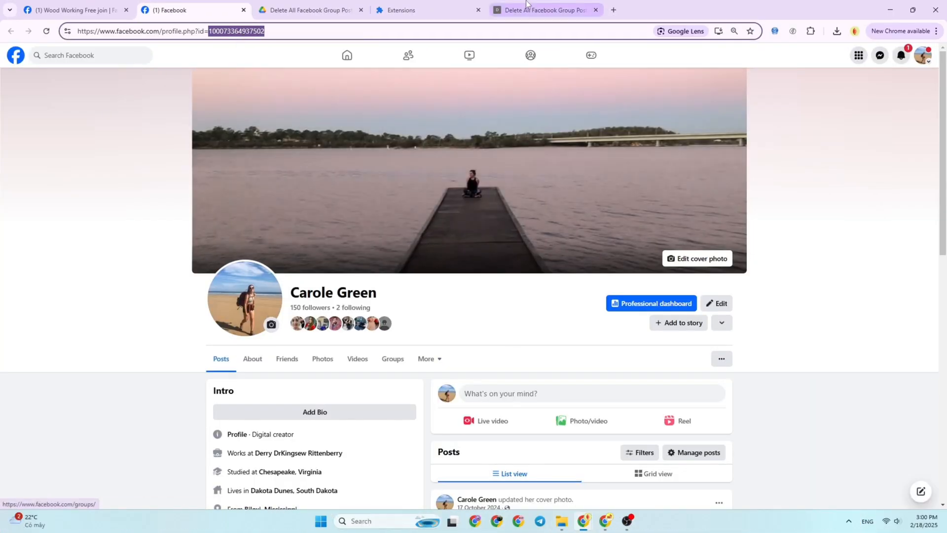
# Step: Paste the administrator ID and set the posts-to-delete amount to All Posts
pyautogui.rightClick(504, 143)
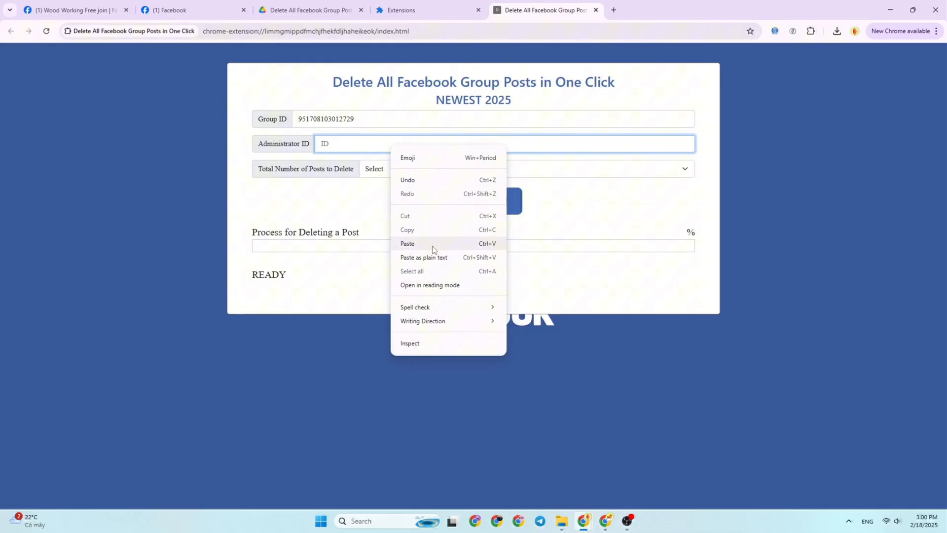
pyautogui.click(408, 243)
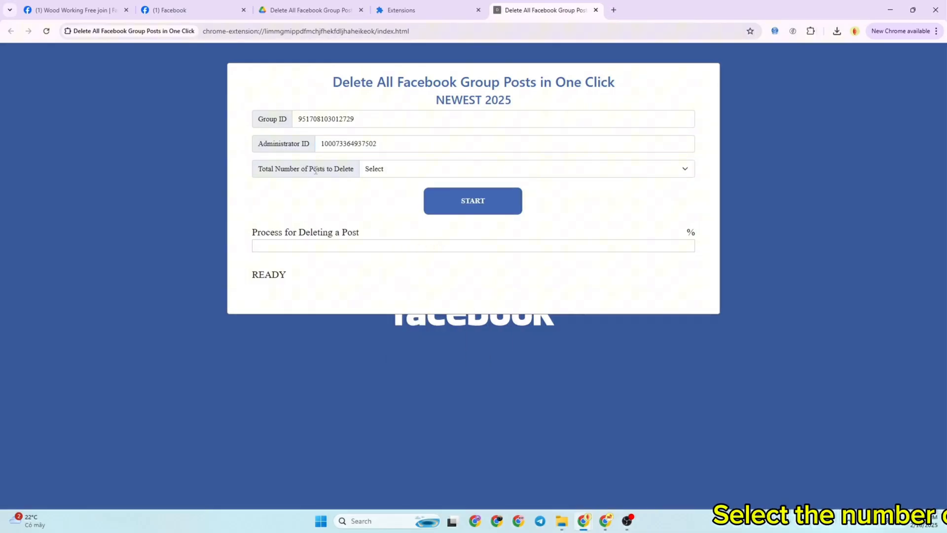
pyautogui.click(526, 168)
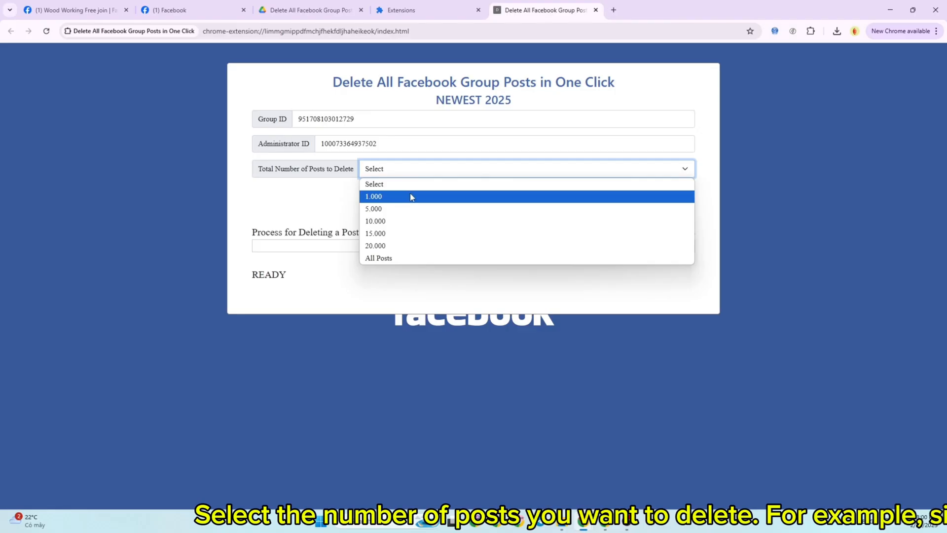
pyautogui.moveTo(373, 208)
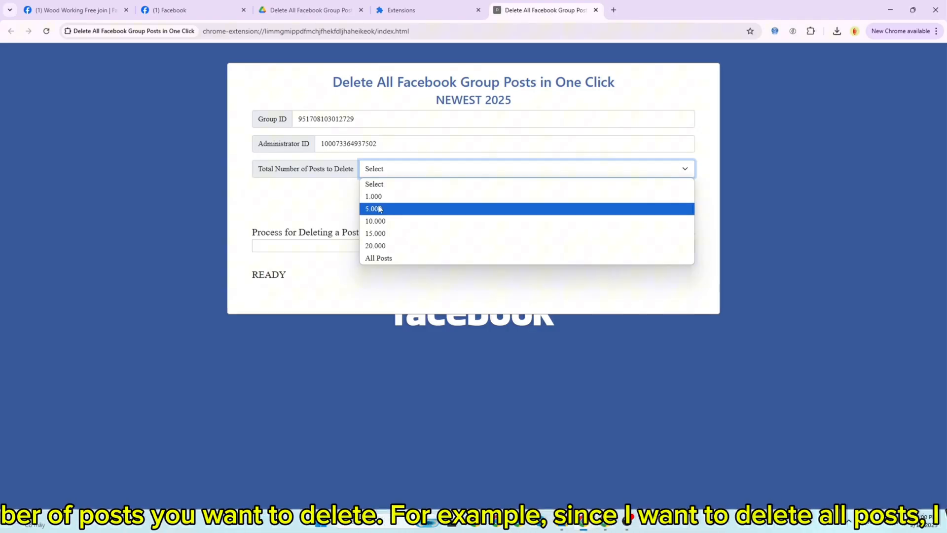
pyautogui.moveTo(379, 258)
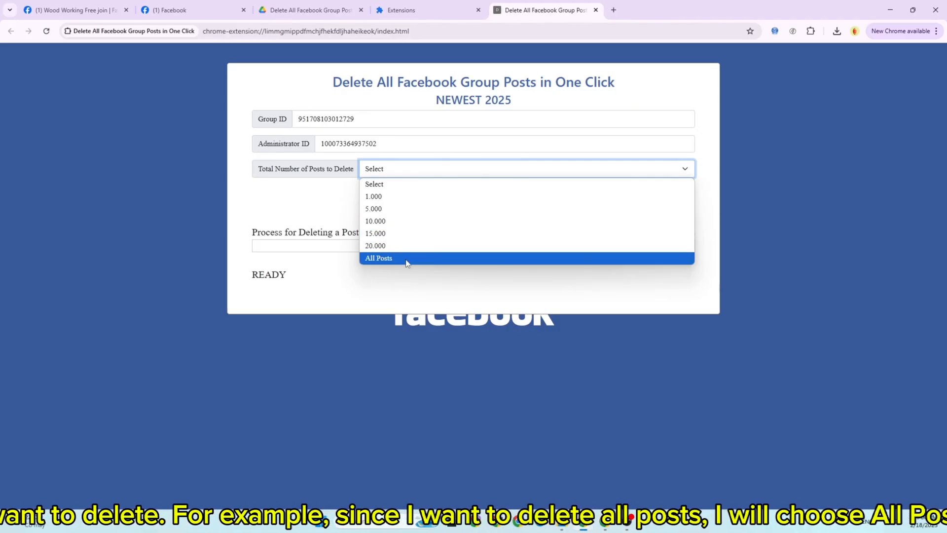
pyautogui.click(379, 258)
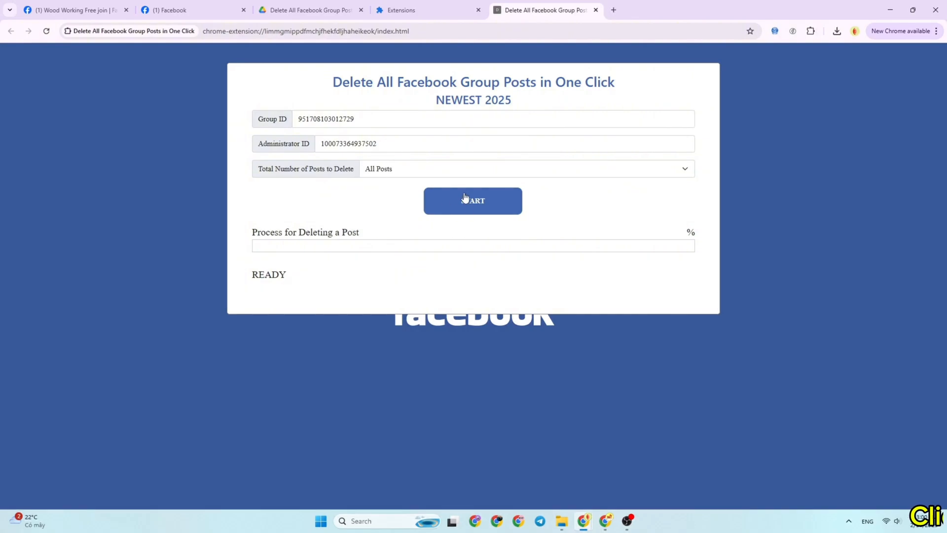
# Step: Start the deletion, let it reach 100% success, then return to the group page
pyautogui.click(473, 200)
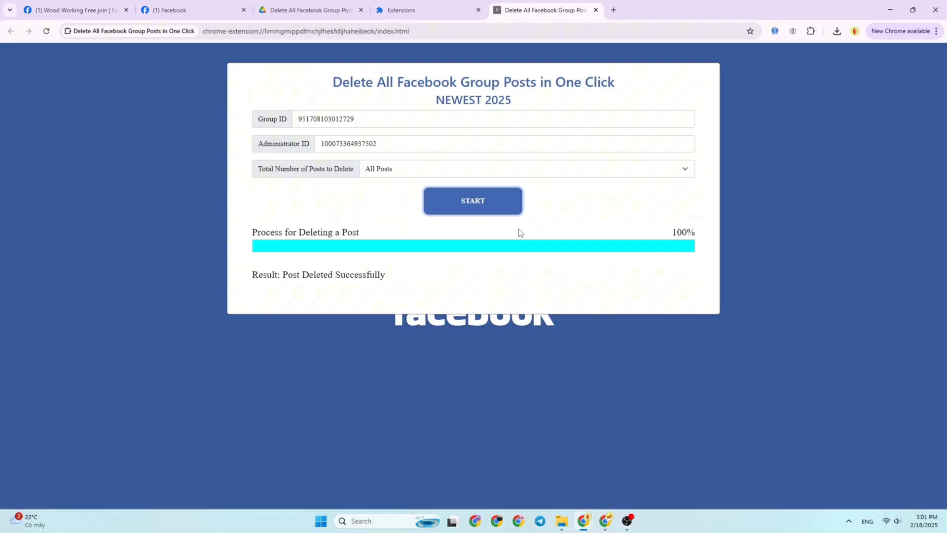
pyautogui.moveTo(316, 263)
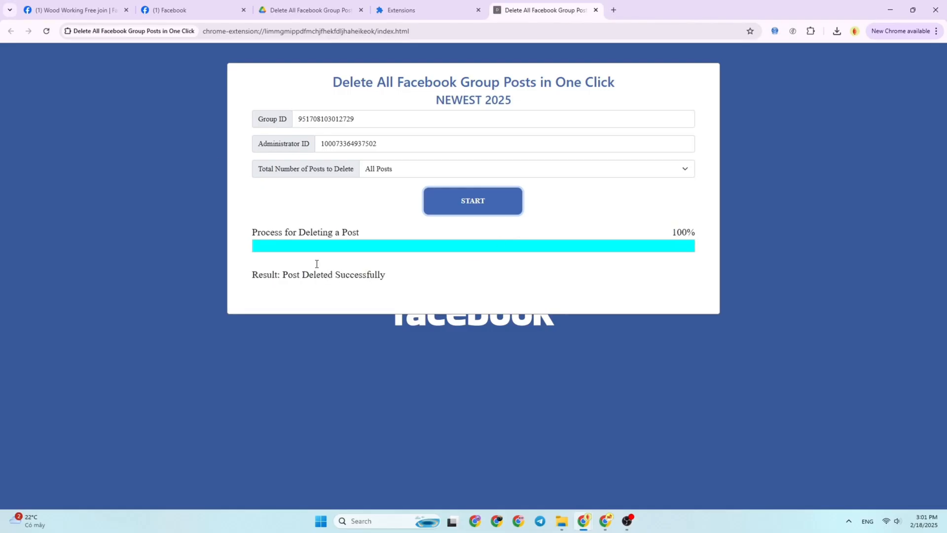
pyautogui.click(72, 10)
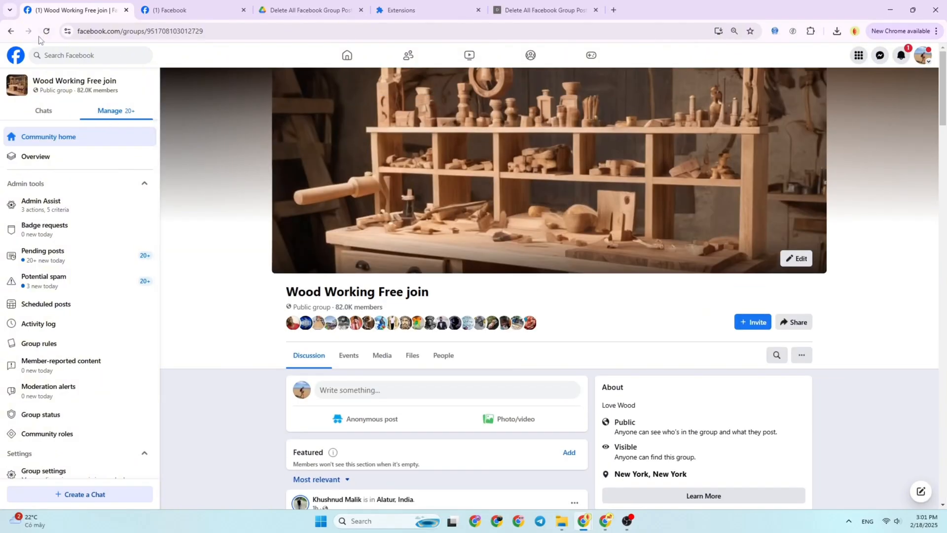
# Step: Reload the Wood Working Free join group twice to confirm only the group-created entry remains
pyautogui.click(46, 30)
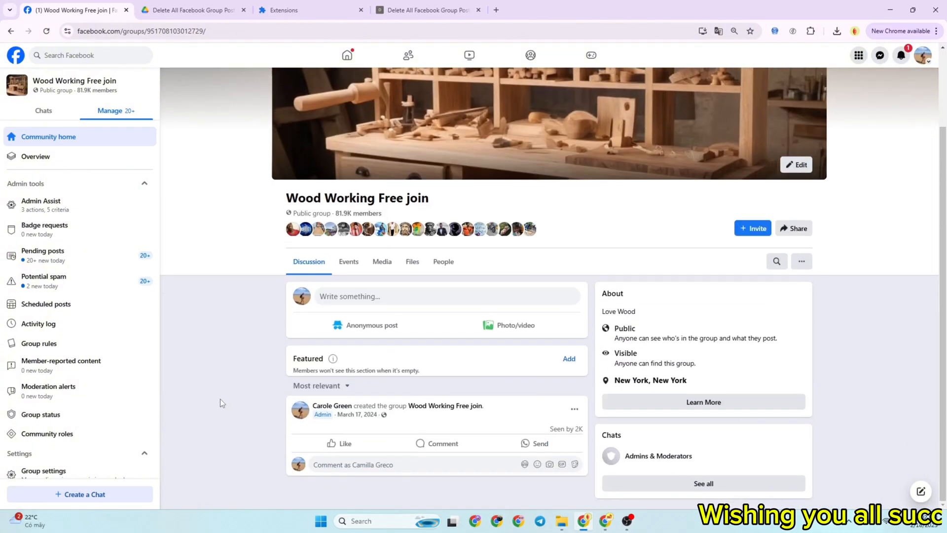
pyautogui.scroll(3)
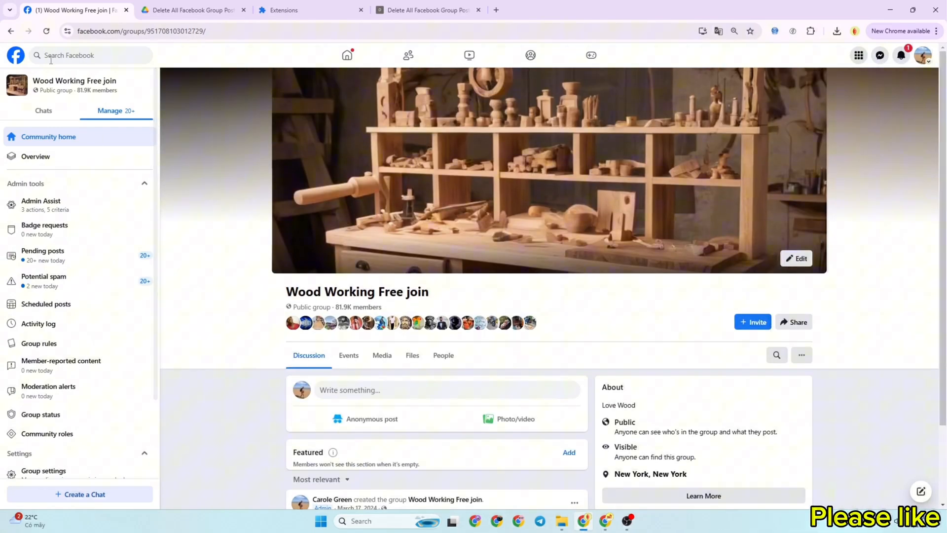
pyautogui.click(46, 31)
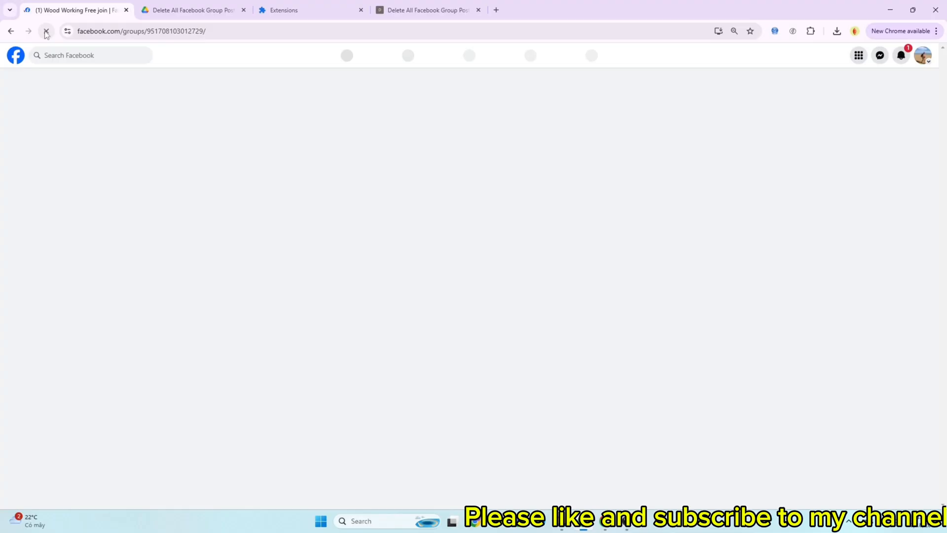